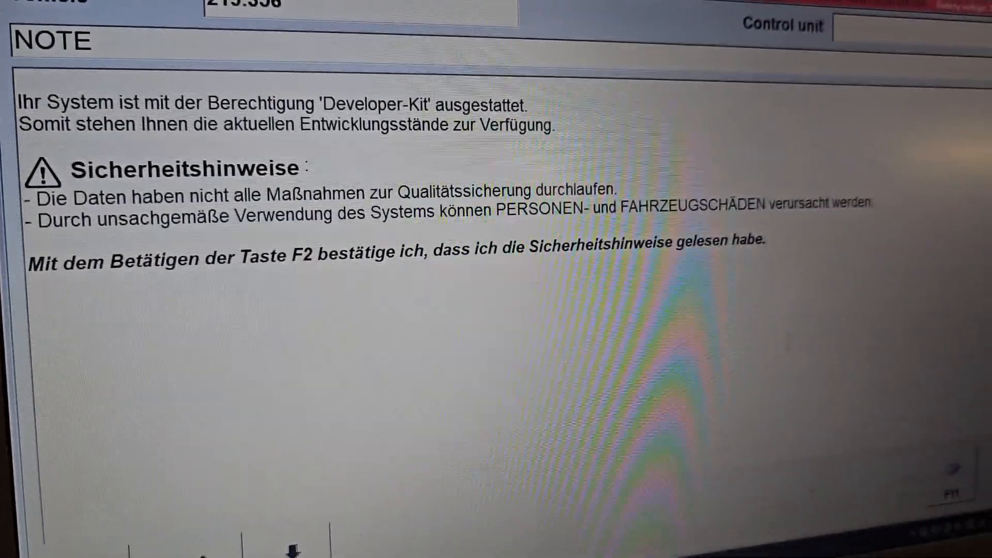
Confirm the Developer-Kit safety notice with F2 to reach the main groups for vehicle 219.356
key(f2)
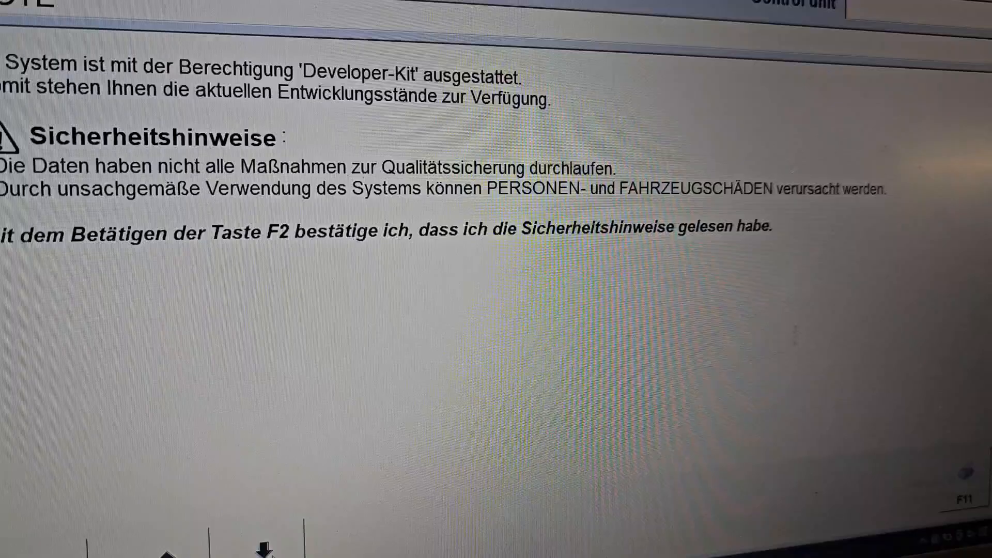
key(F2)
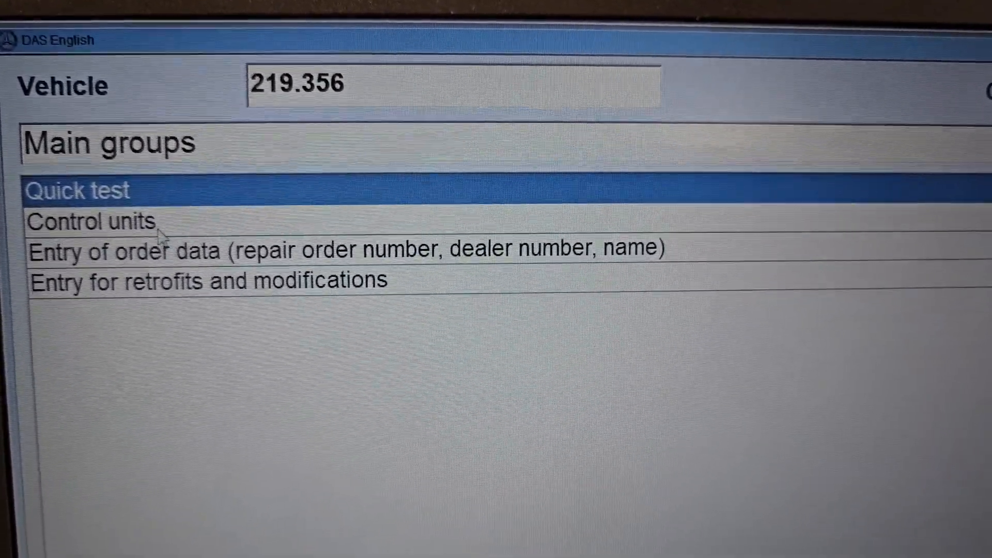
Go into Control units and the group containing the Sensotronic Brake Control unit
click(89, 221)
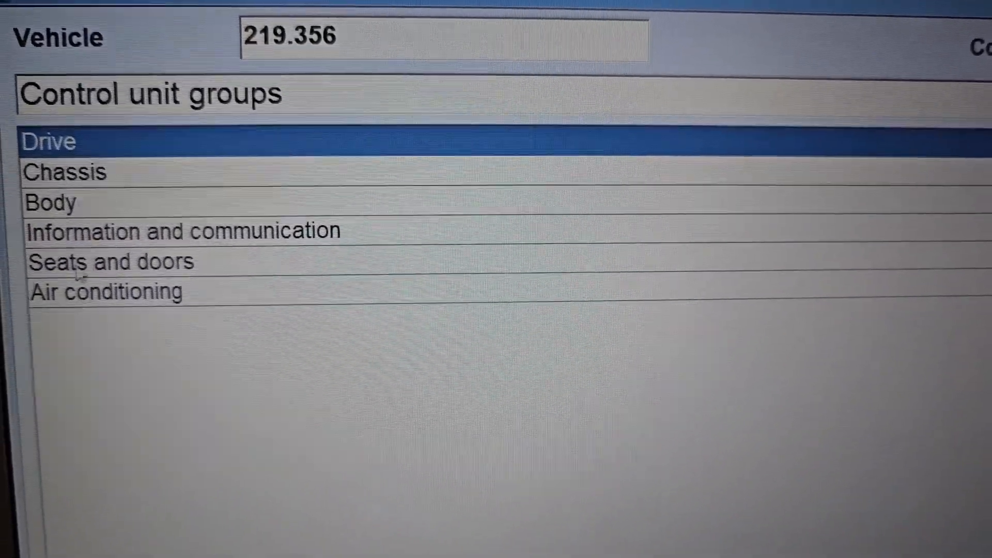
click(69, 158)
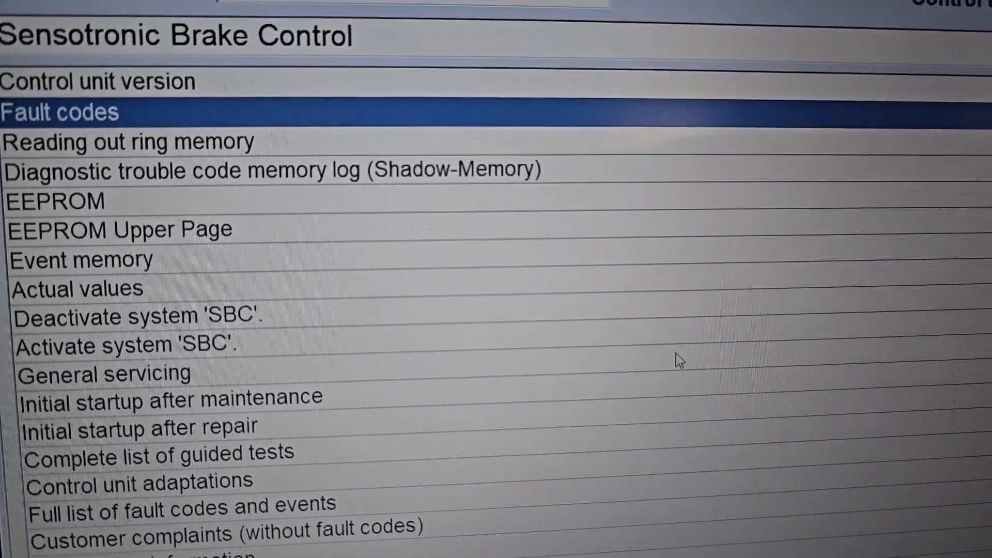
Select the SBC entry that brings up the EHBASG control module main menu
scroll(down, 3)
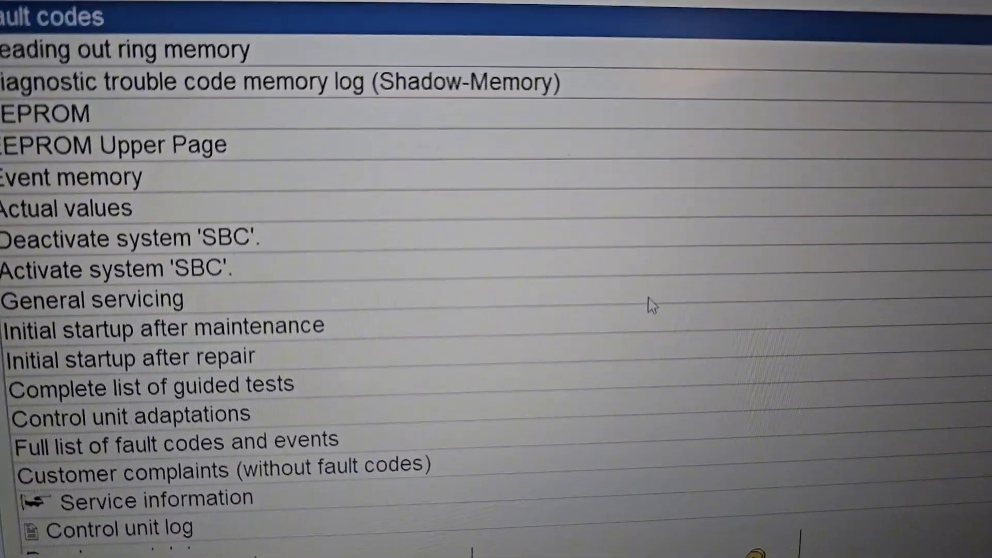
click(164, 324)
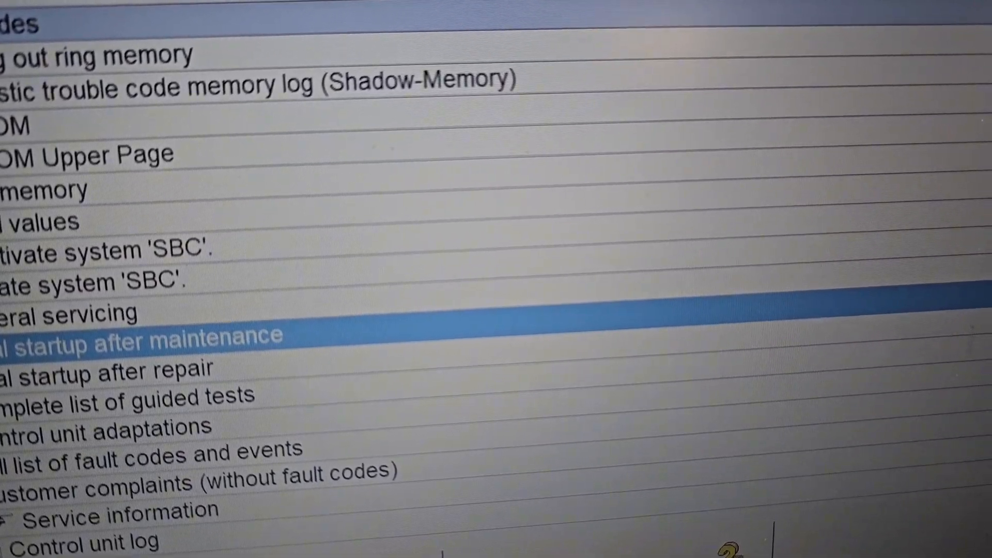
scroll(down, 3)
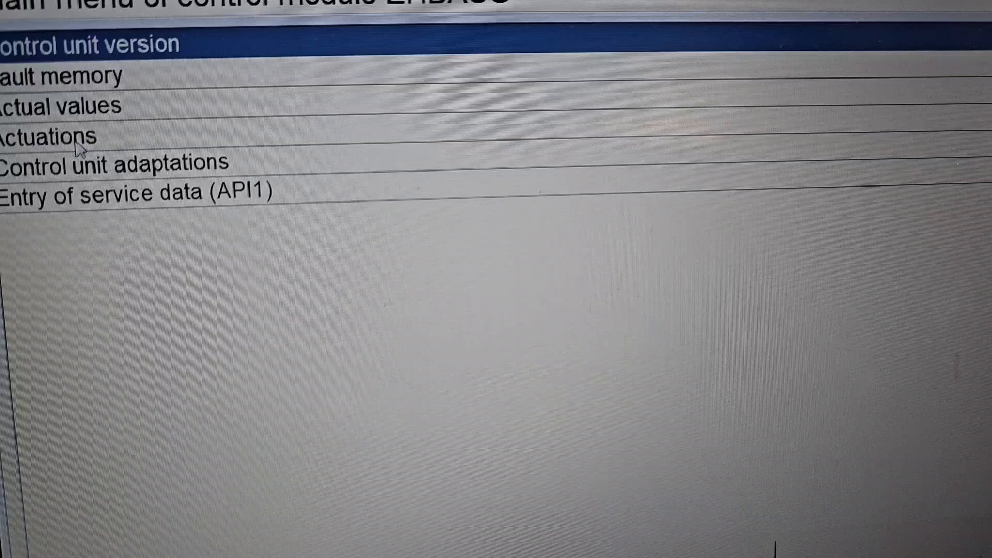
Enter Actuations and scroll down to the DJ_SetLiveTimeNew brake-counter entry with ulNBr at 0
click(48, 136)
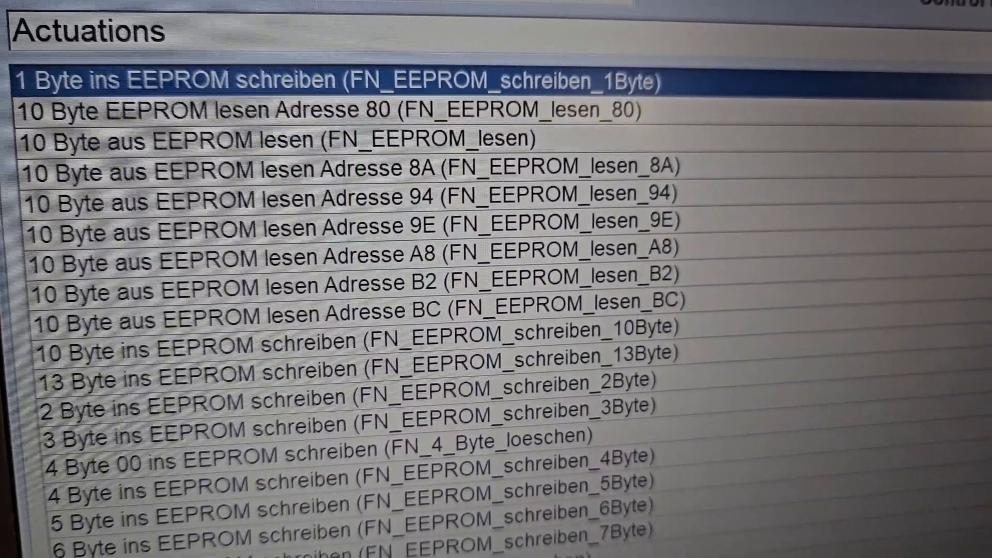
scroll(down, 3)
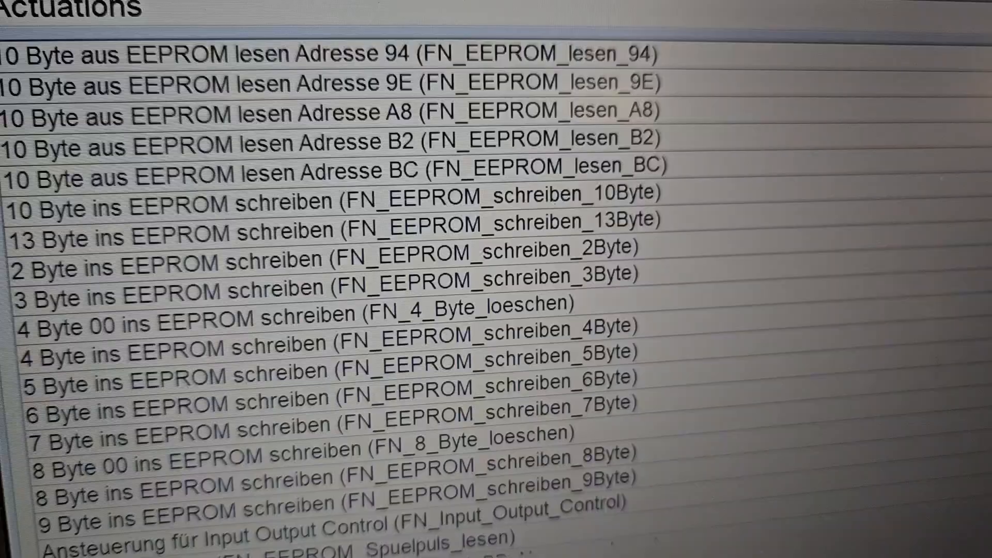
scroll(down, 3)
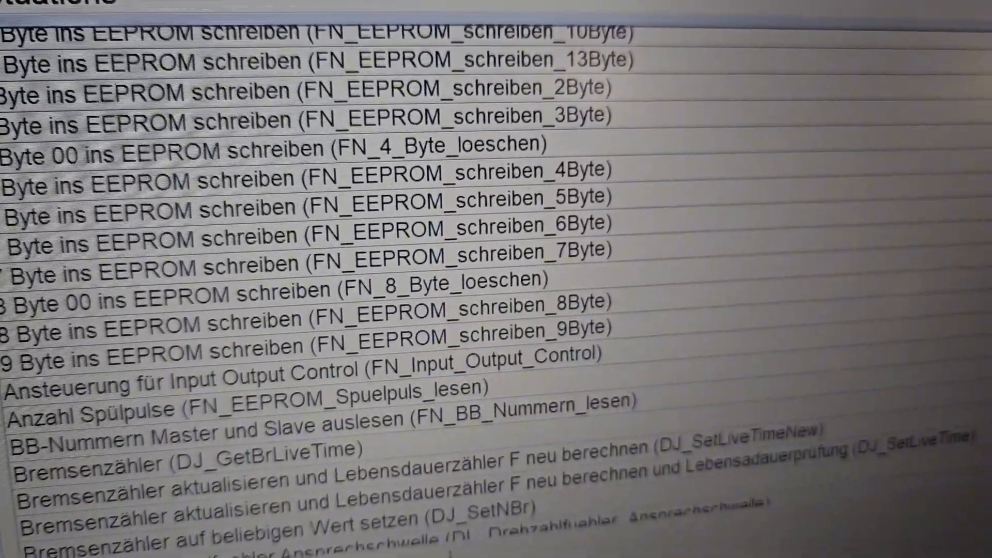
scroll(down, 3)
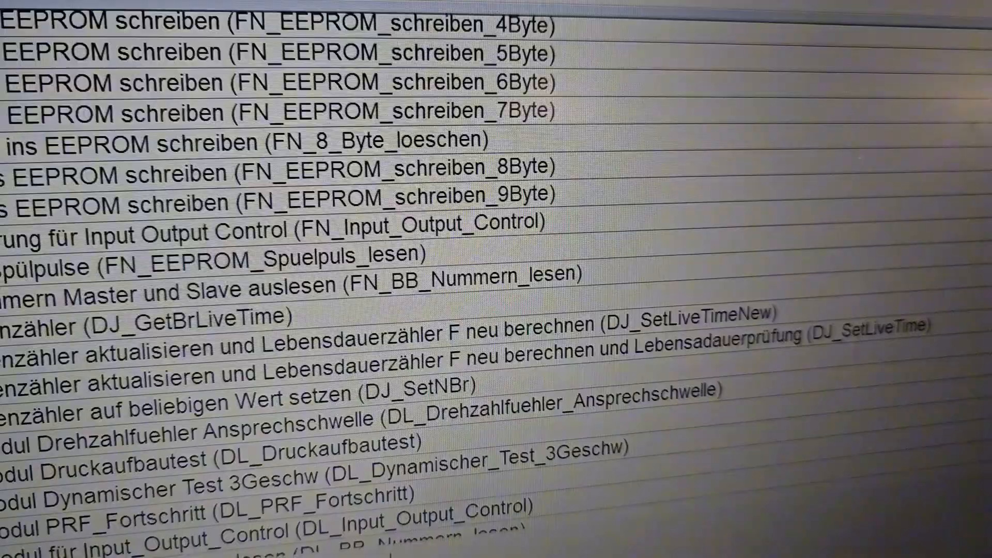
scroll(down, 3)
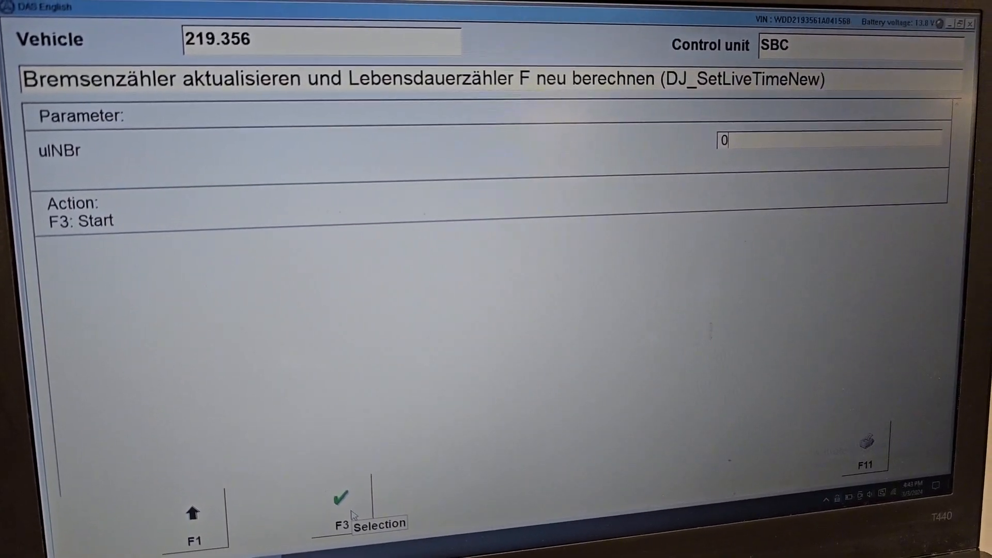
Start DJ_SetLiveTimeNew with F3, get Result: IO, and go back to the actuations list
click(342, 500)
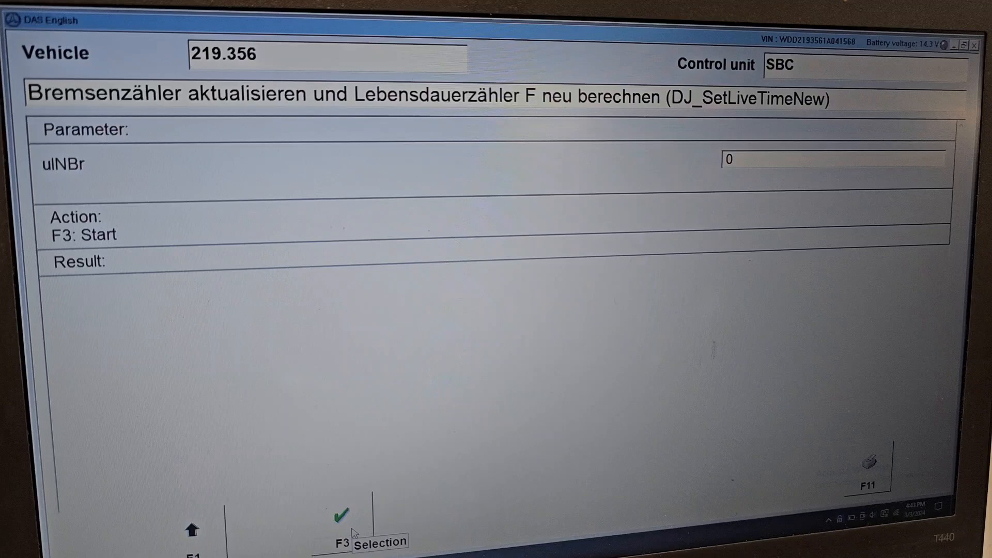
key(F3)
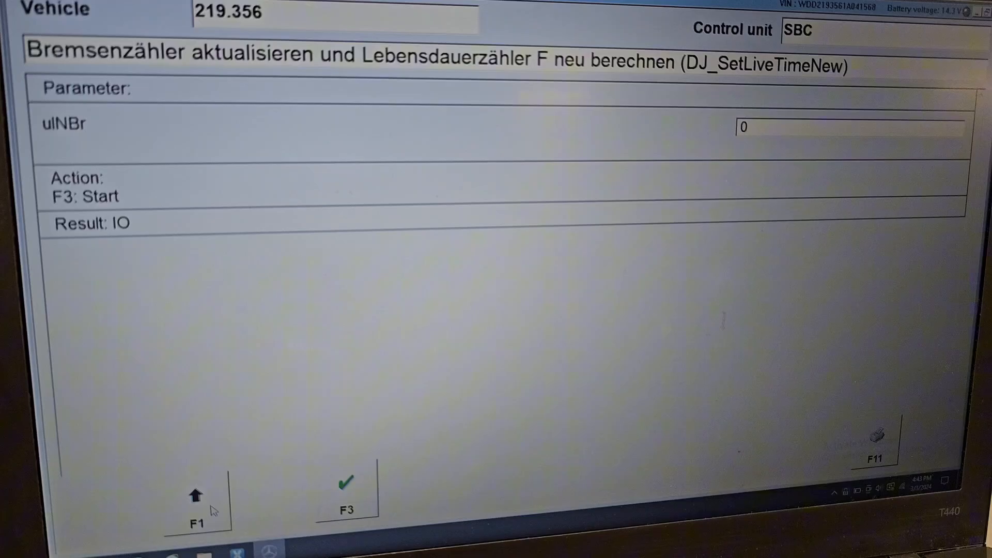
click(194, 494)
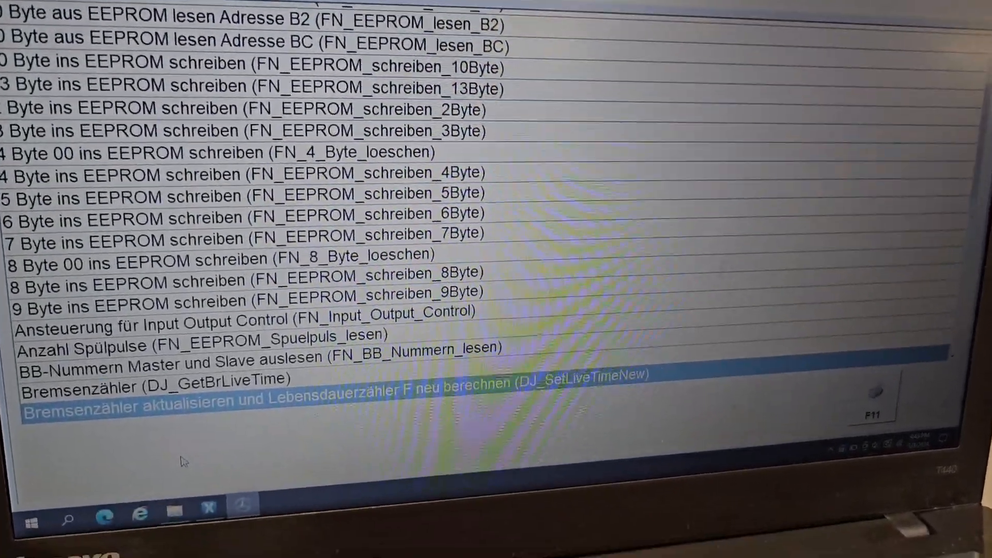
scroll(down, 3)
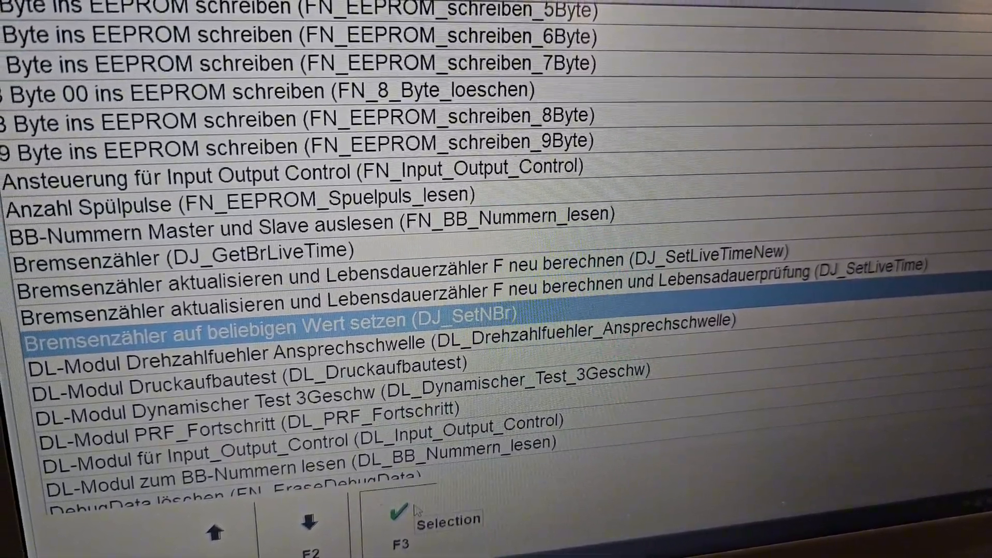
Scroll the actuations list to the DJ_CalcLiveTime and DJ_BuildAndWriteF lifetime-counter entries
click(395, 513)
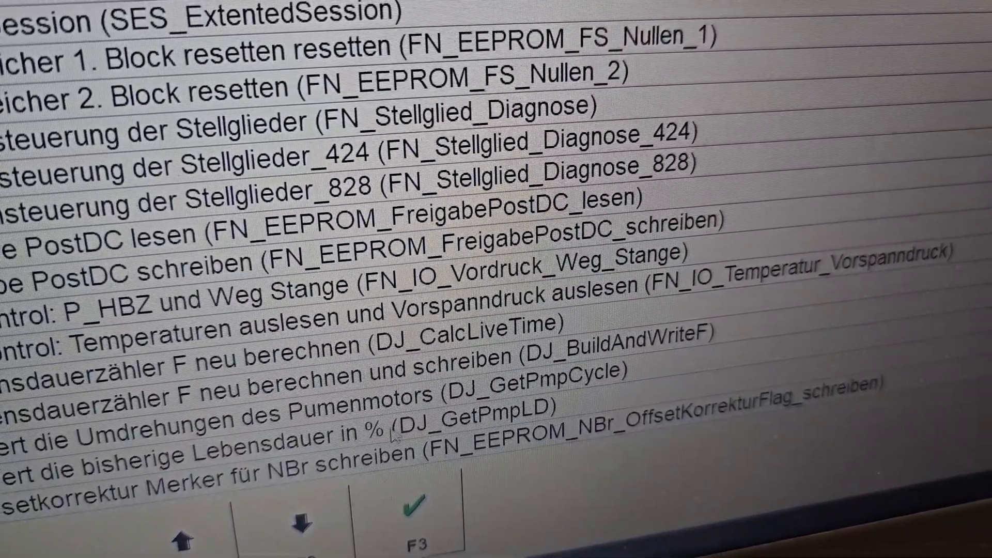
scroll(up, 3)
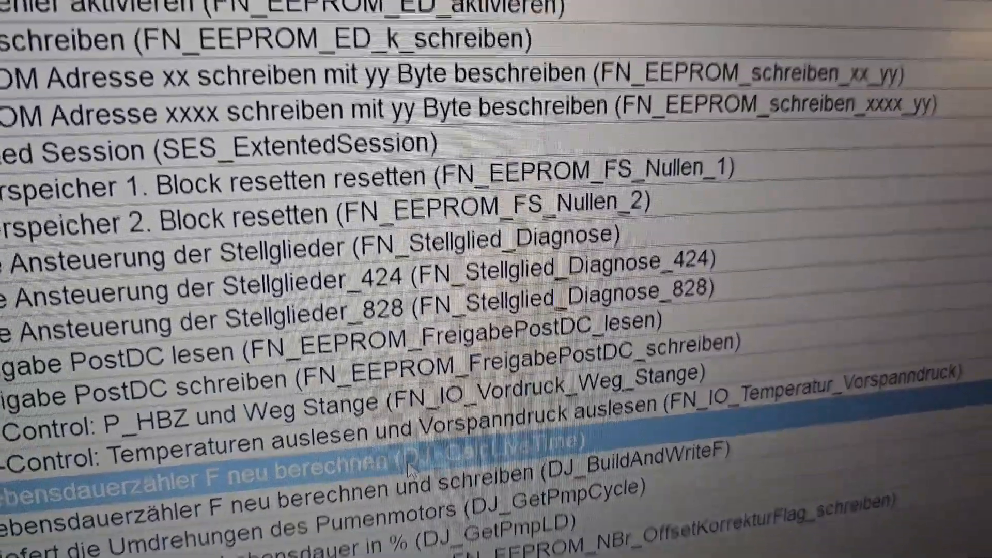
scroll(down, 3)
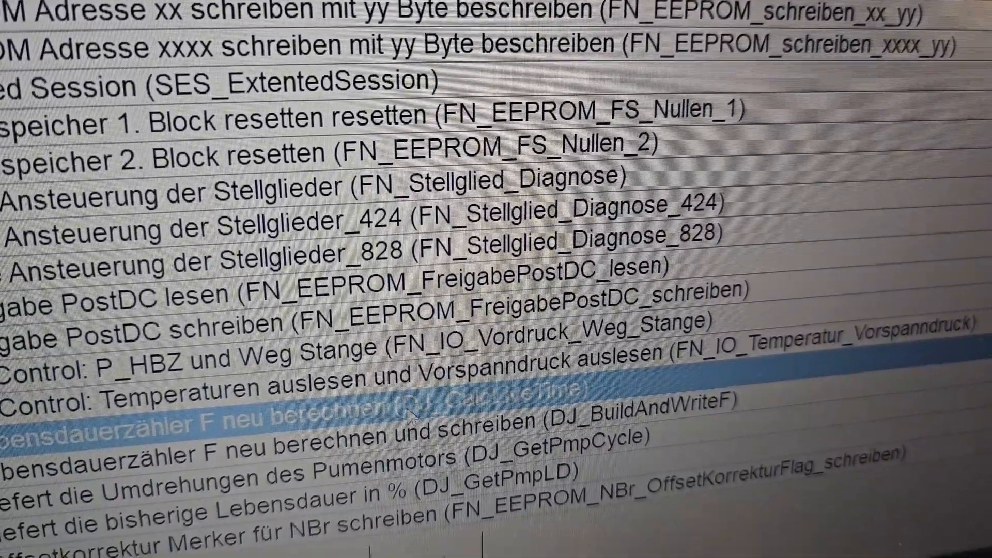
scroll(down, 3)
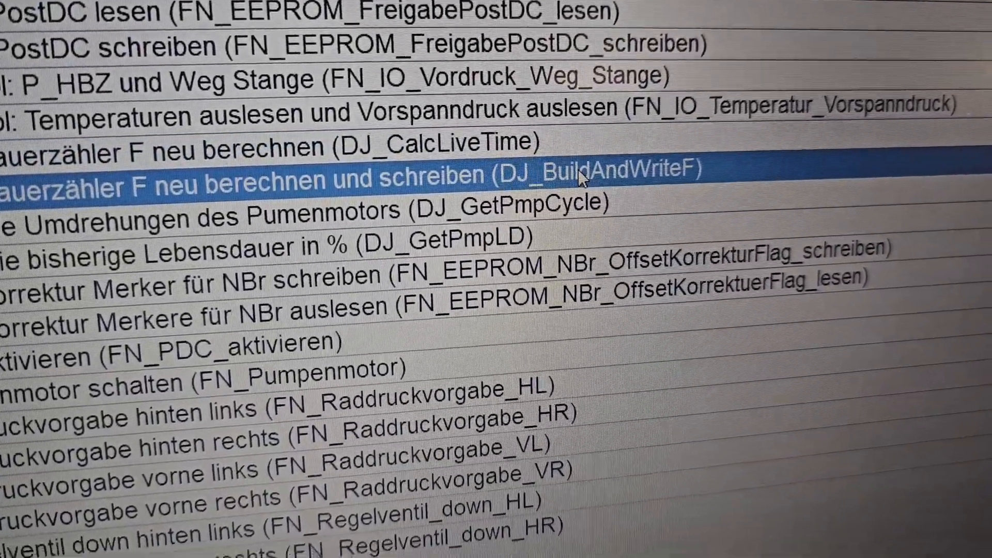
Reach Fault memory with the 'wear 5 impermissibly high' entry and request erasing fault and event memory
scroll(down, 3)
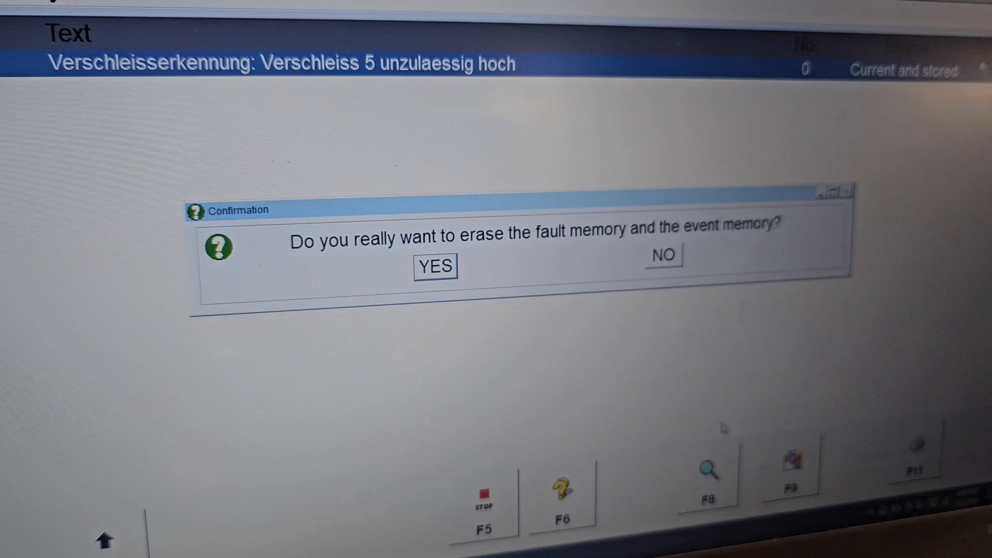
Answer YES to erase fault and event memory, pass the ignition-on prompt, and return to the EHBASG main menu
click(435, 265)
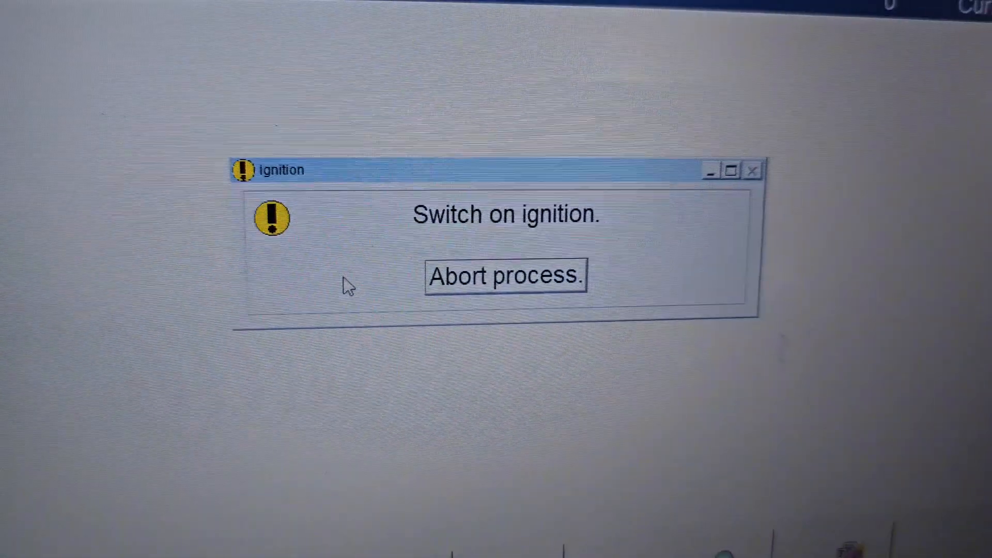
click(507, 277)
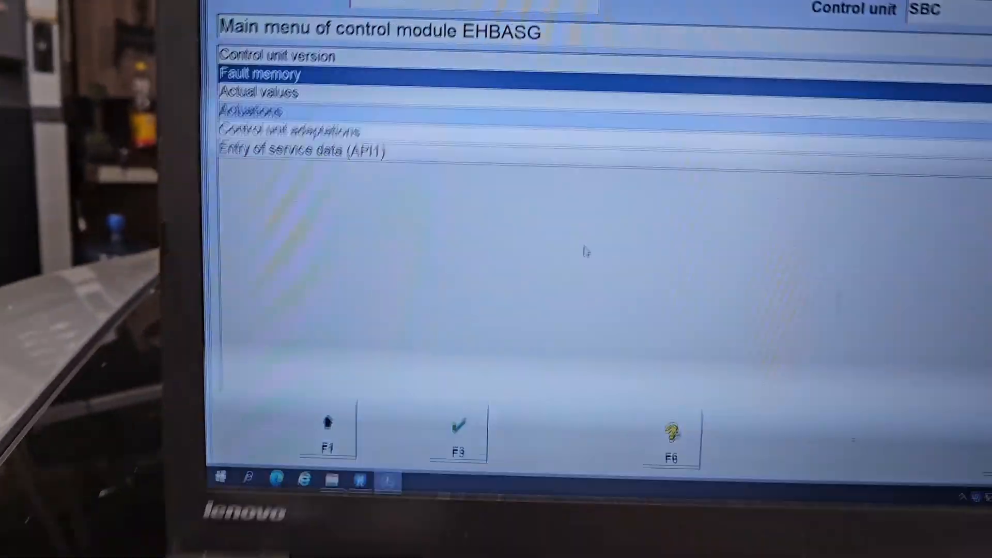